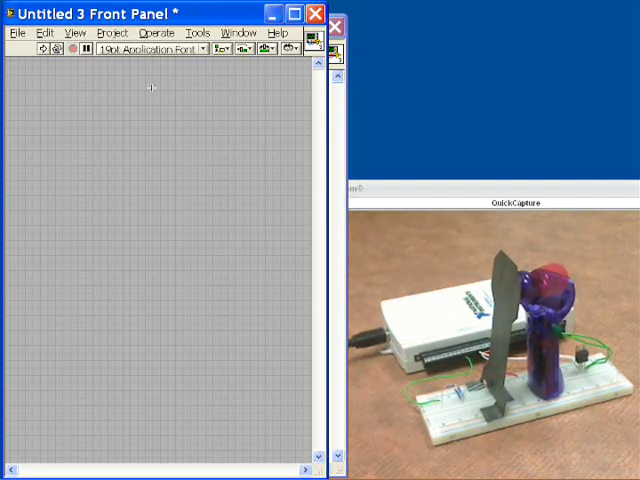
- Place a Meter gauge from the Numeric controls palette onto the front panel
right_click(150, 88)
text(4.6)
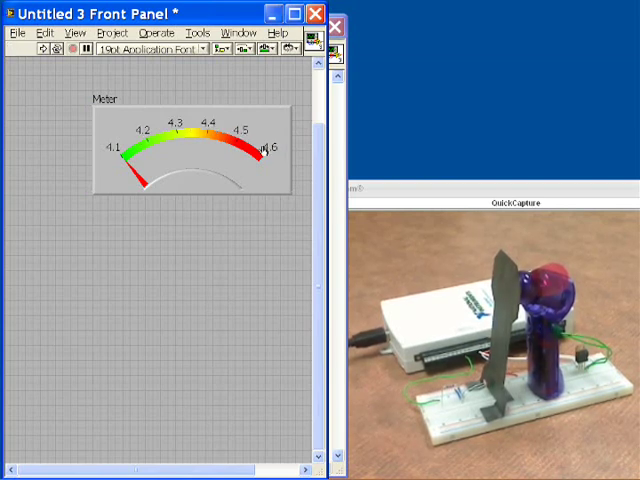
click(190, 160)
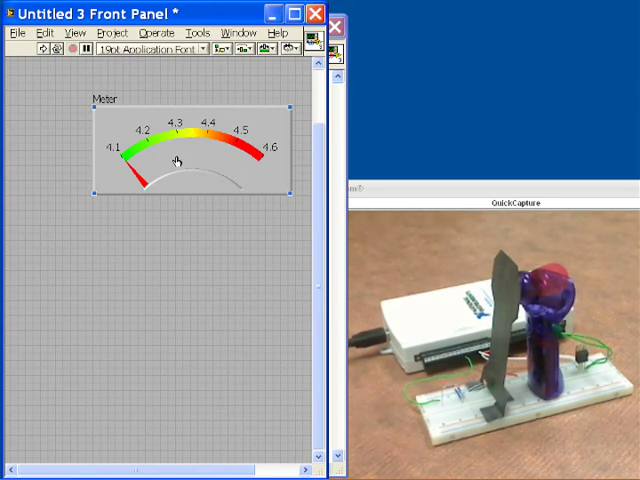
right_click(176, 160)
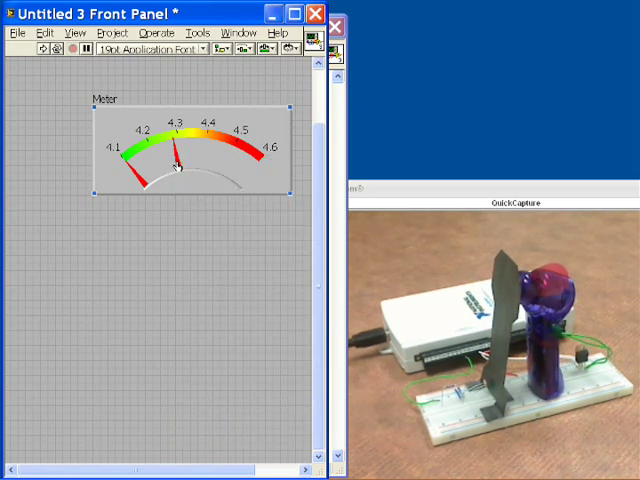
- Set the meter's Needle color to blue in its Appearance properties
right_click(176, 176)
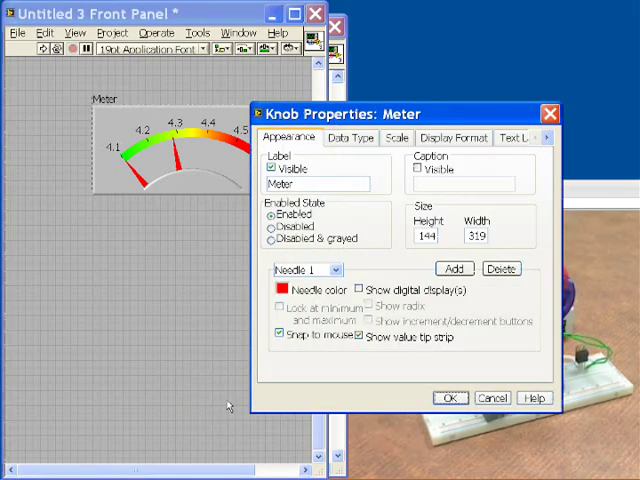
click(284, 292)
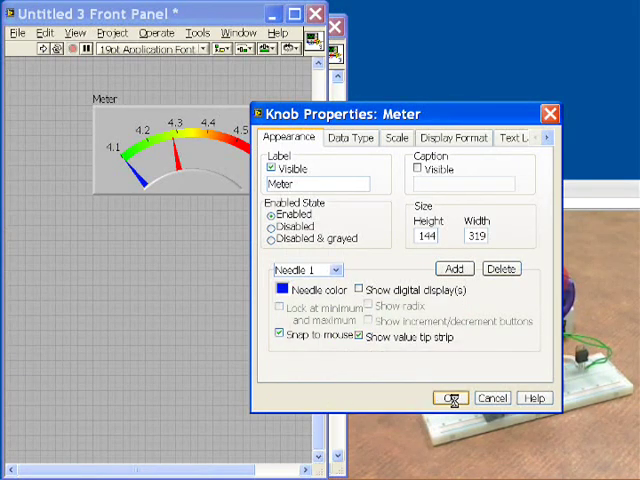
click(452, 396)
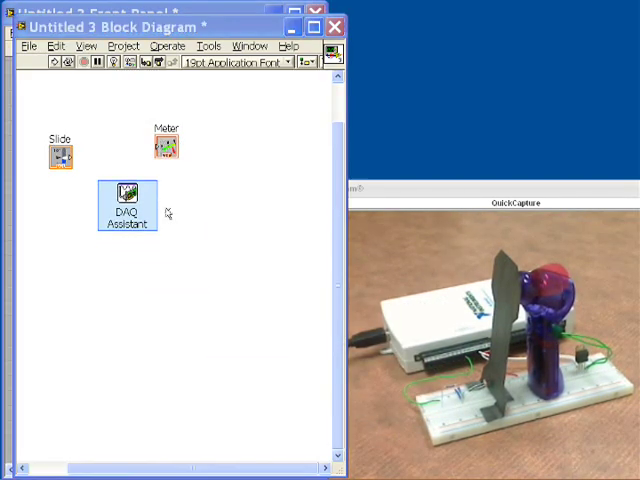
- Configure the DAQ Assistant as a voltage input on a physical channel, 1 Sample (On Demand), and test-run it
double_click(126, 196)
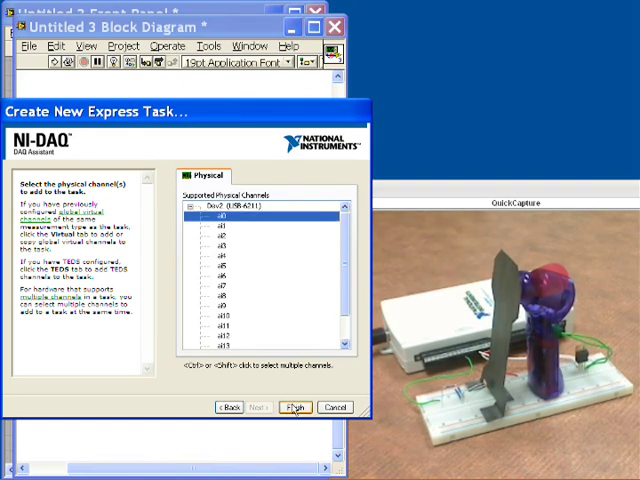
click(294, 408)
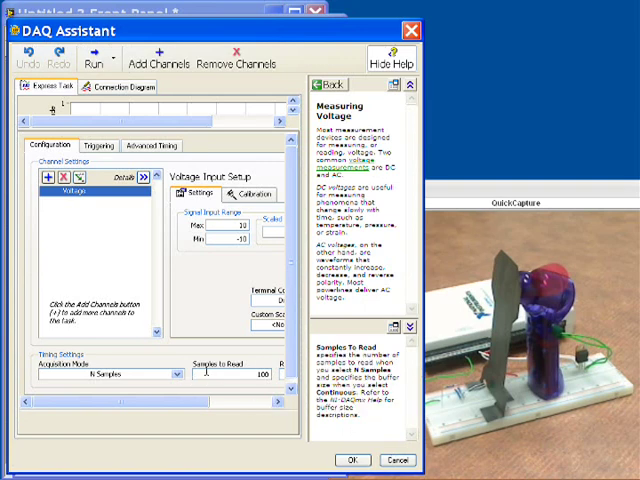
click(104, 372)
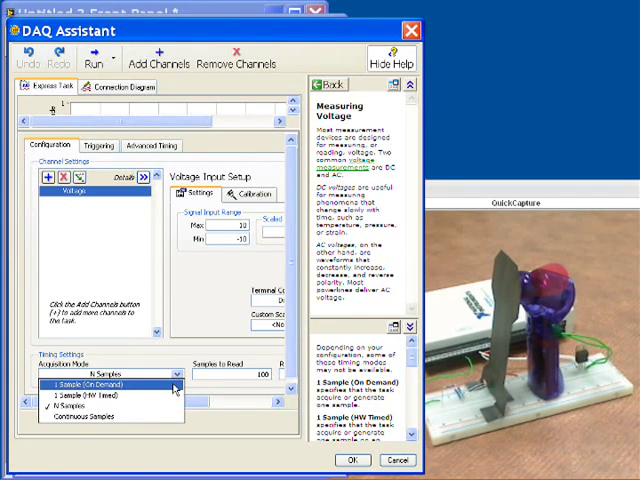
click(104, 384)
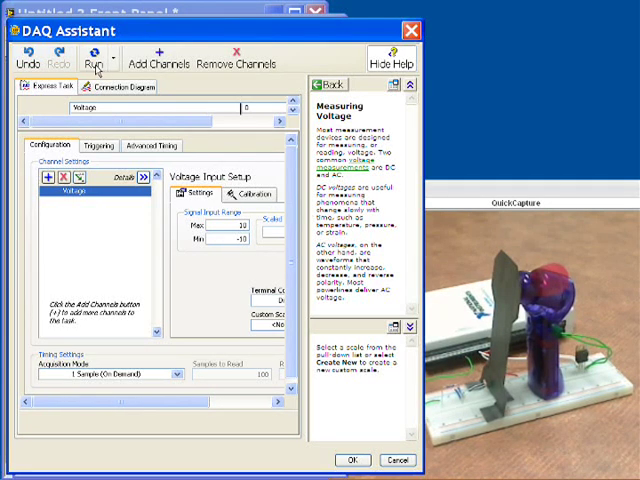
click(96, 56)
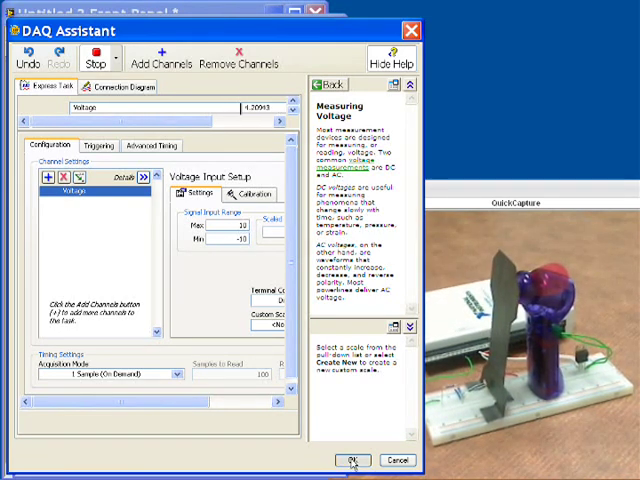
click(352, 460)
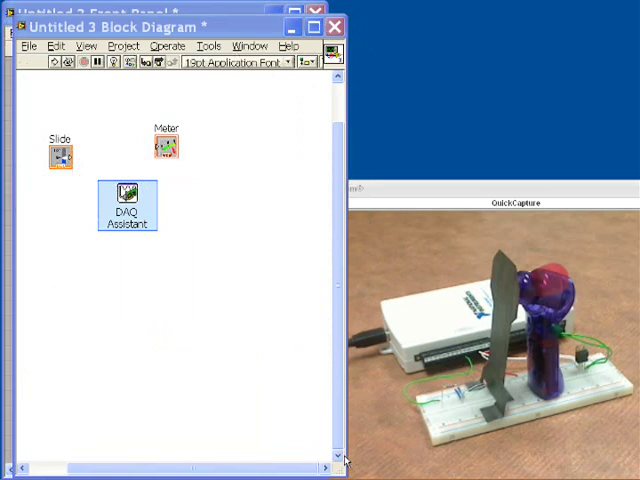
- Shift the DAQ Assistant area and move the Meter terminal to the right of the diagram
double_click(128, 200)
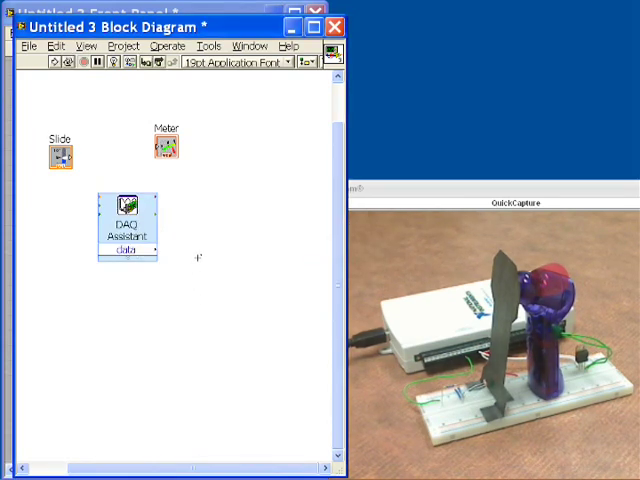
drag(196, 258, 282, 228)
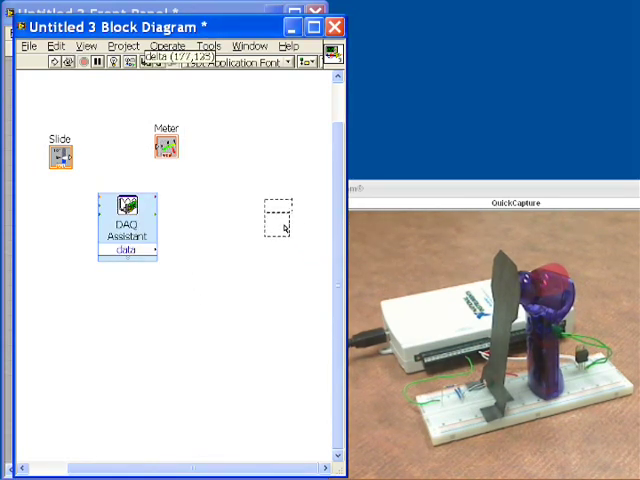
drag(168, 140, 276, 208)
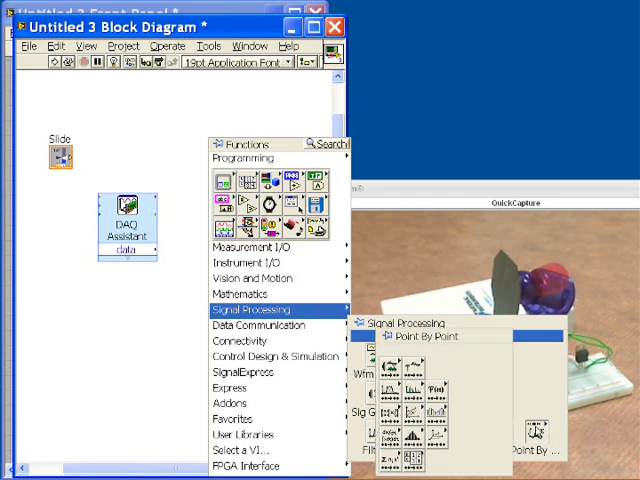
mouse_move(448, 348)
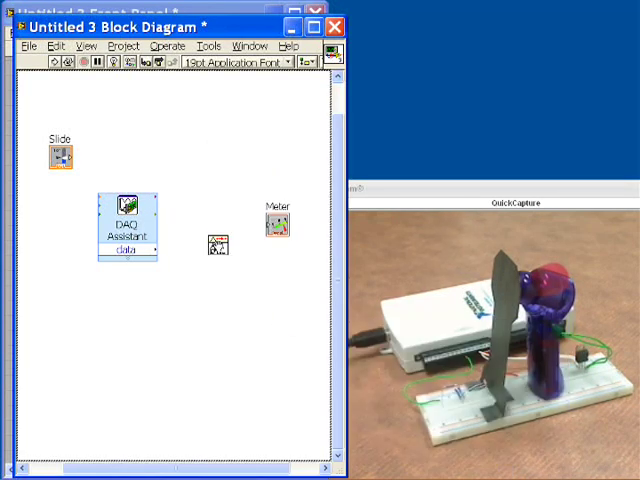
- Wire the DAQ data output into the filter and move the Slide terminal above the filter block
drag(216, 246, 210, 252)
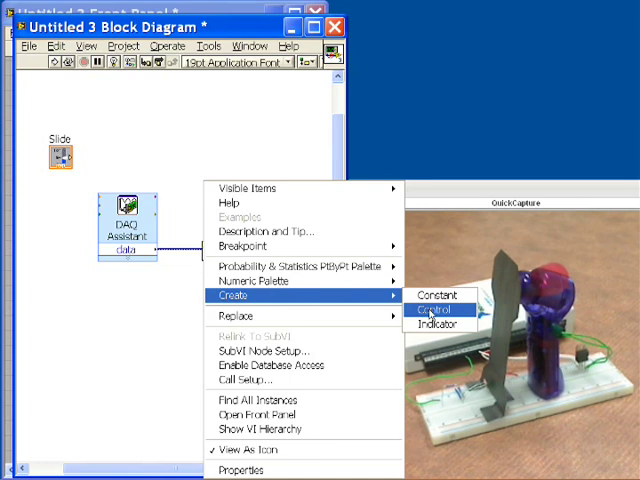
click(432, 312)
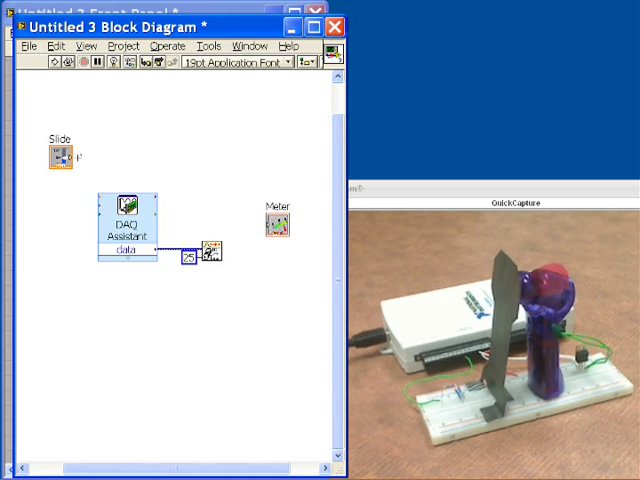
drag(62, 156, 190, 196)
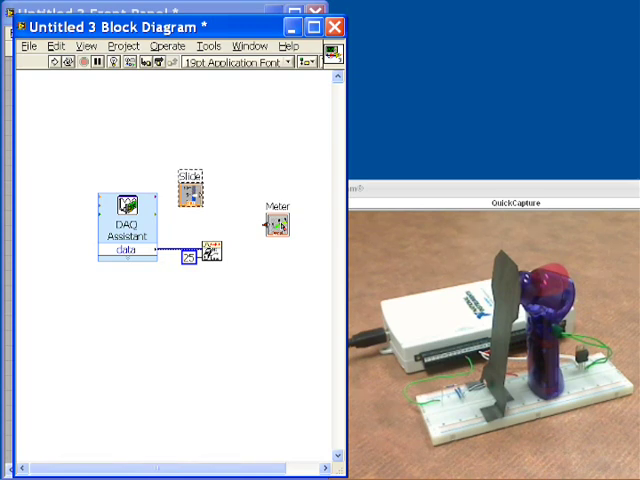
- Bring up the shortcut options on the Meter terminal in the block diagram
right_click(272, 224)
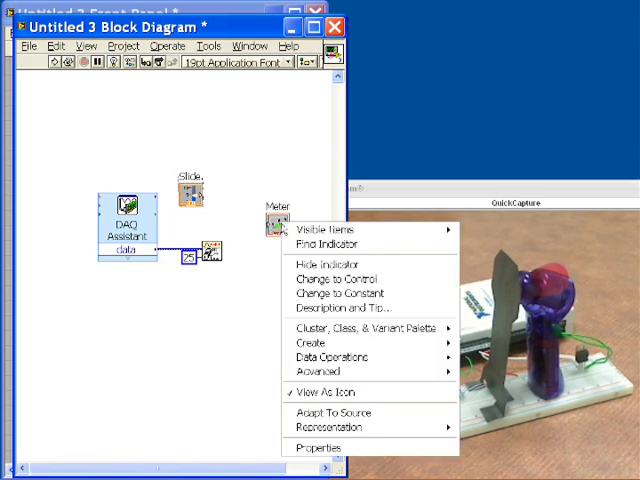
mouse_move(360, 328)
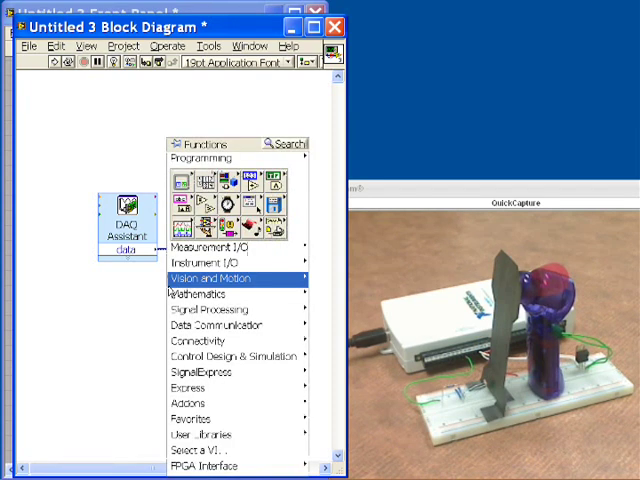
- Place a second DAQ Assistant and choose Generate Signals > Analog Output > Voltage on an ao channel
click(200, 246)
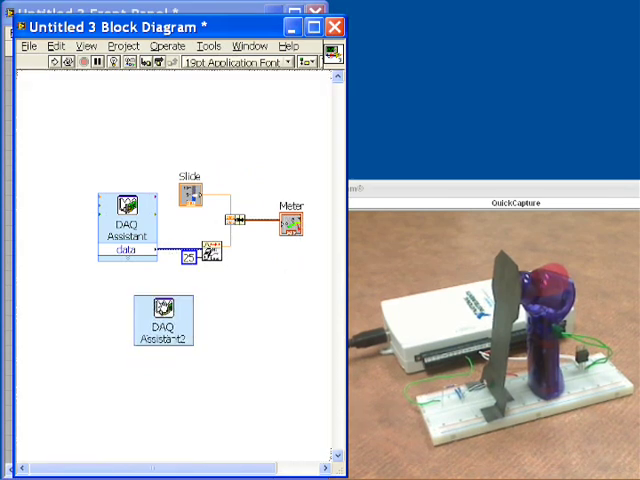
double_click(164, 320)
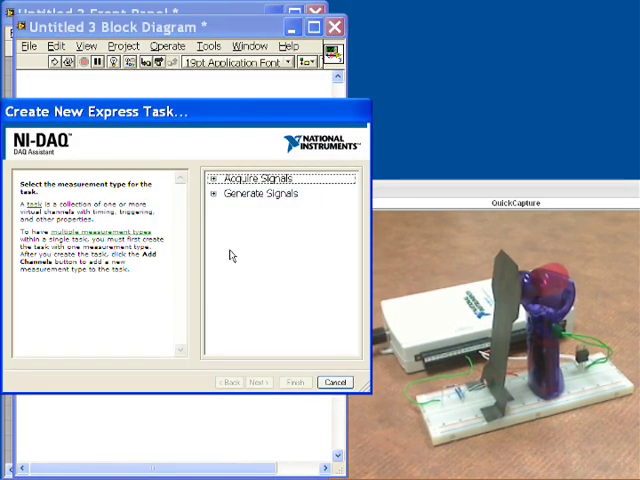
click(214, 194)
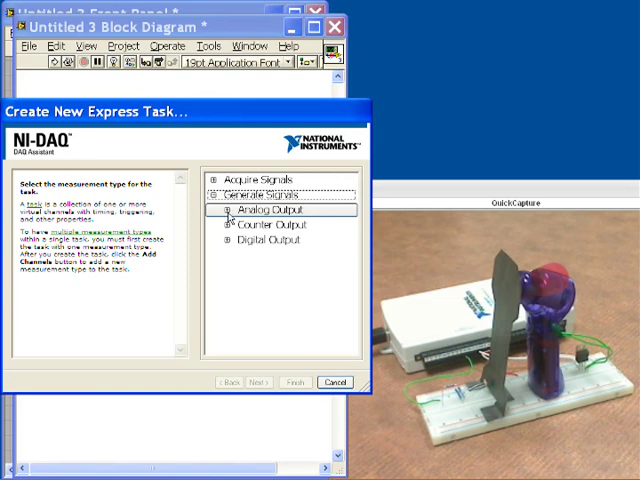
click(268, 210)
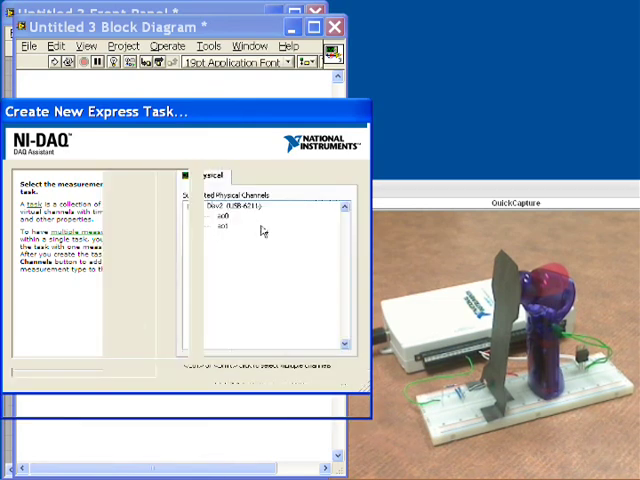
click(204, 232)
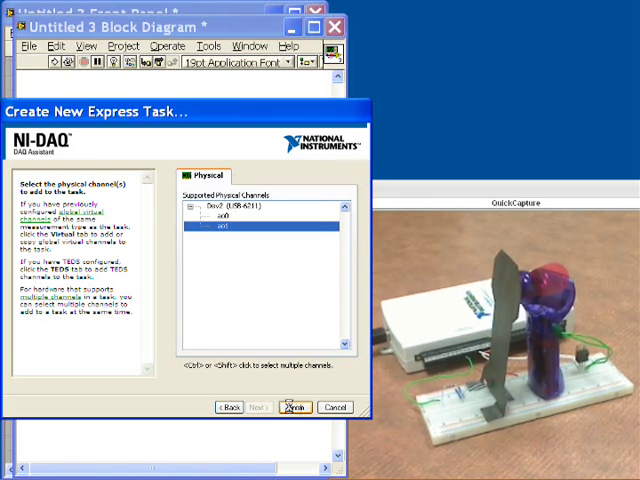
- Finish the output task with generation mode 1 Sample (On Demand) and accept it
click(280, 408)
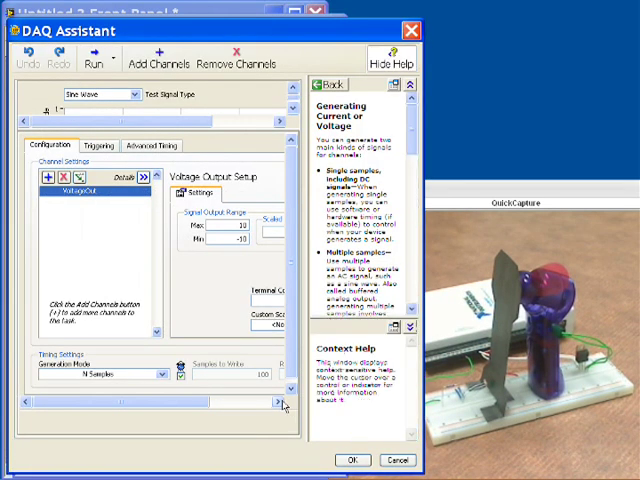
click(160, 376)
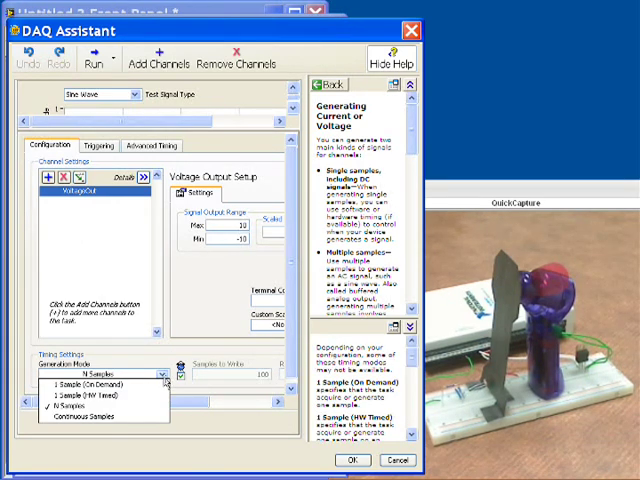
click(108, 384)
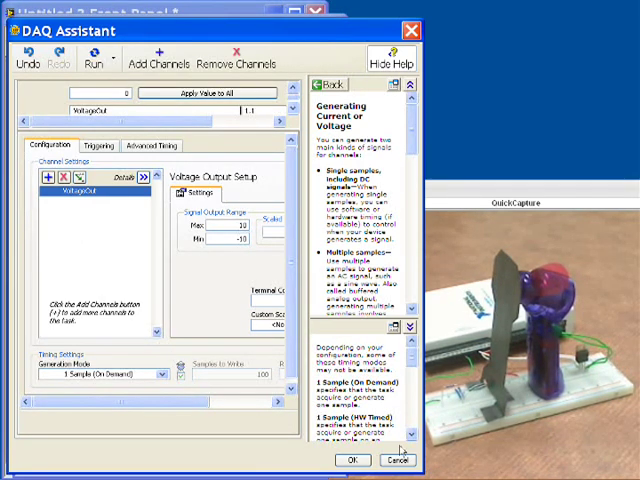
click(352, 460)
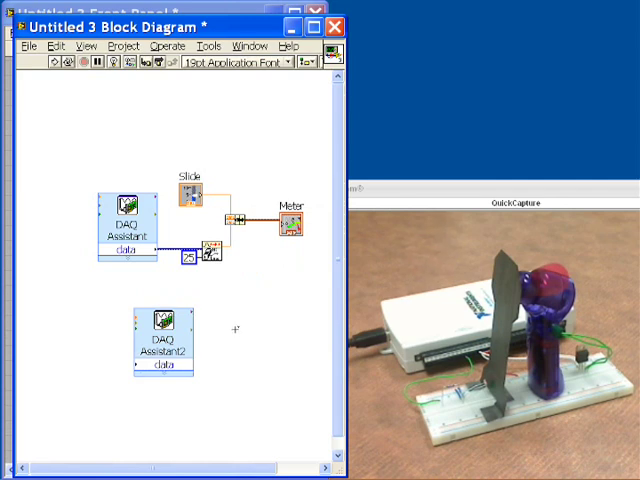
mouse_move(228, 320)
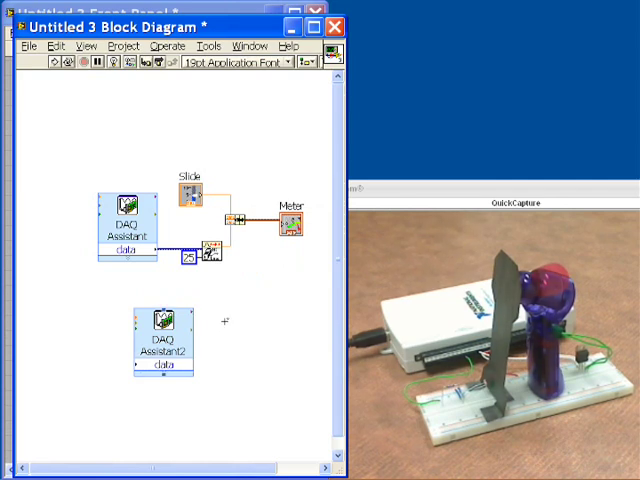
mouse_move(232, 300)
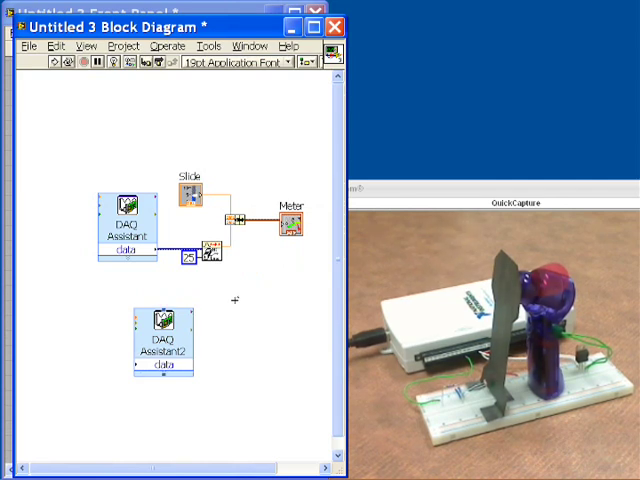
- Insert simple pid.vi from the Desktop into the block diagram via Select a VI
right_click(236, 300)
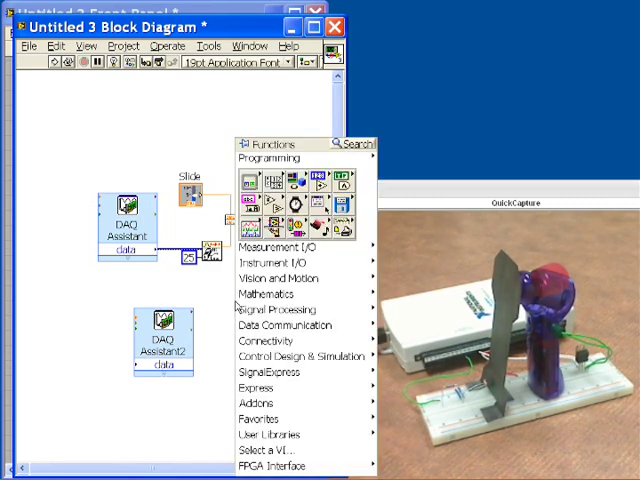
click(268, 450)
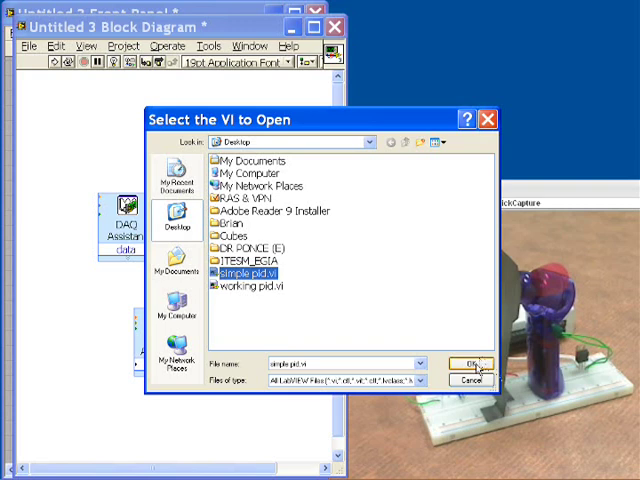
click(472, 362)
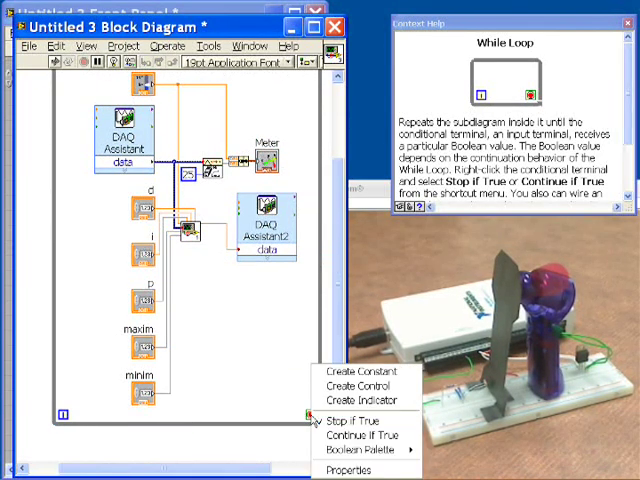
- Create a stop control on the While Loop's conditional terminal
click(350, 372)
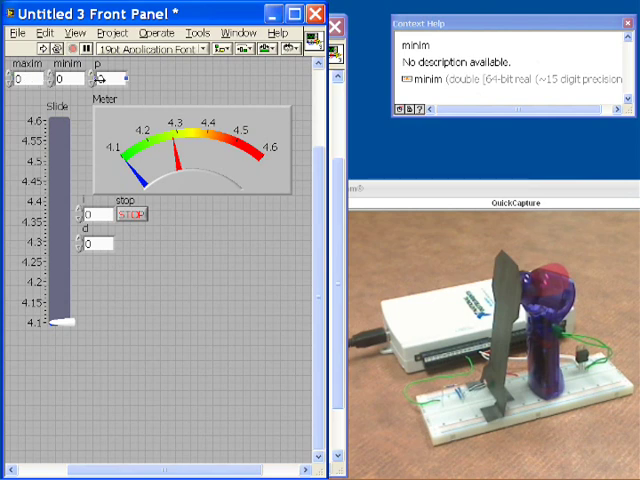
- Set maxim to 1 and enter .05 as the proportional gain, then move to the i gain
click(80, 244)
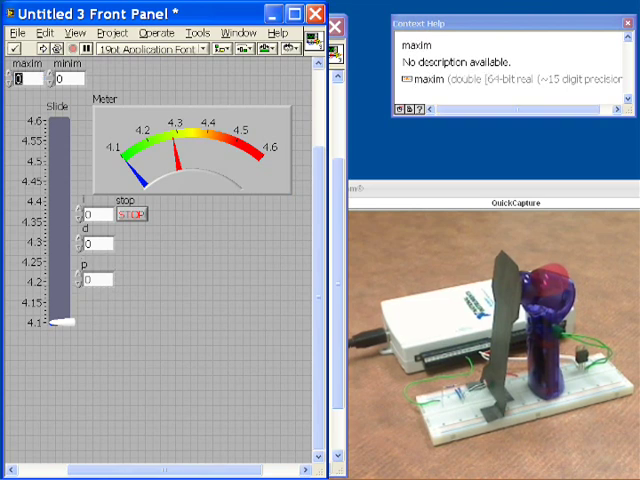
drag(64, 320, 64, 120)
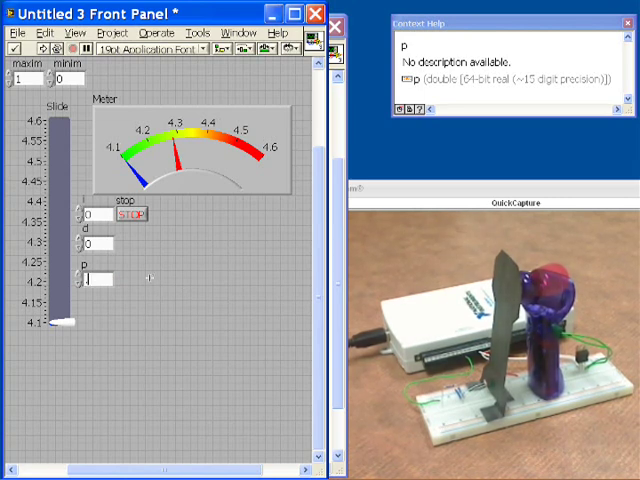
text(.05)
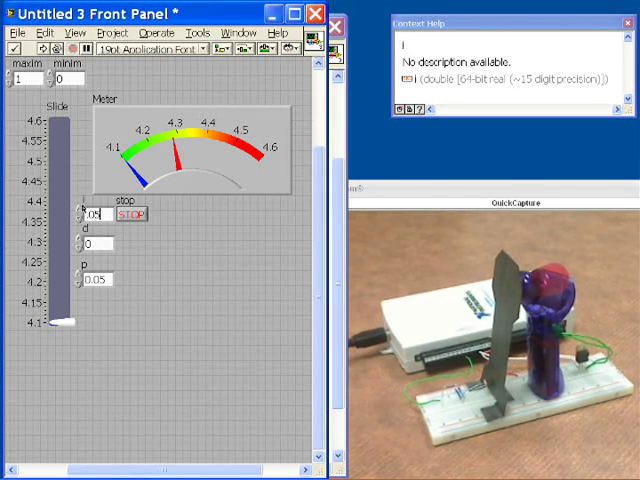
click(90, 242)
text(.01)
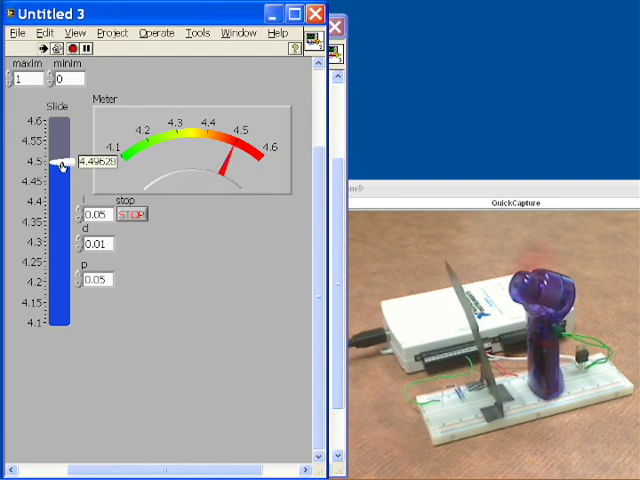
- Drag the Slide setpoint down to about 4.35 while the VI runs
drag(62, 164, 62, 218)
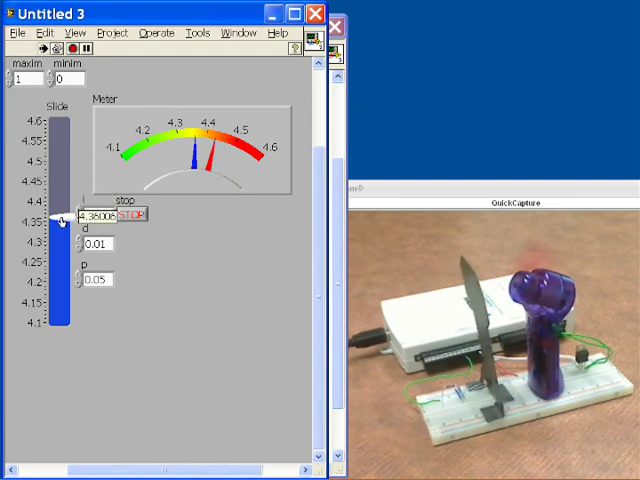